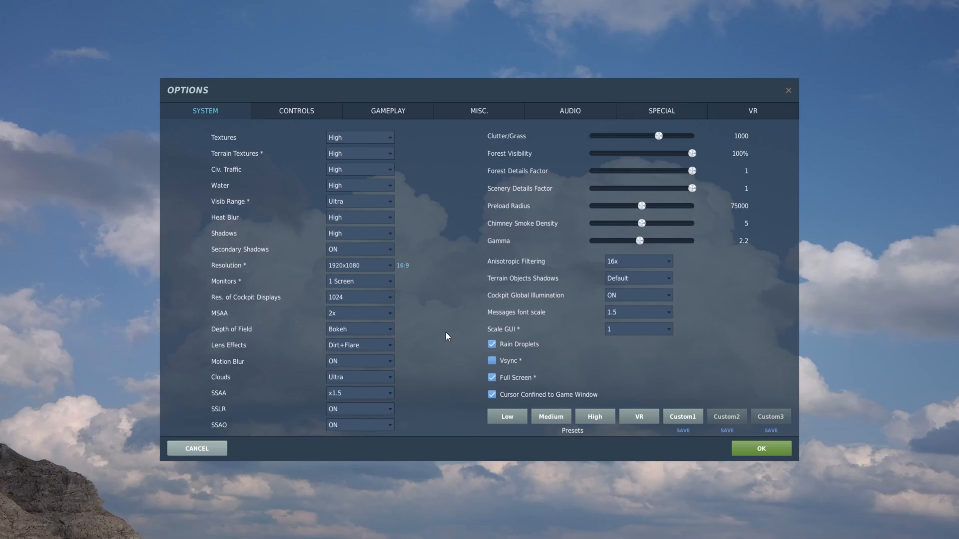
Step: Apply the System graphics options with OK and resume the F/A-18 free-flight mission
click(760, 449)
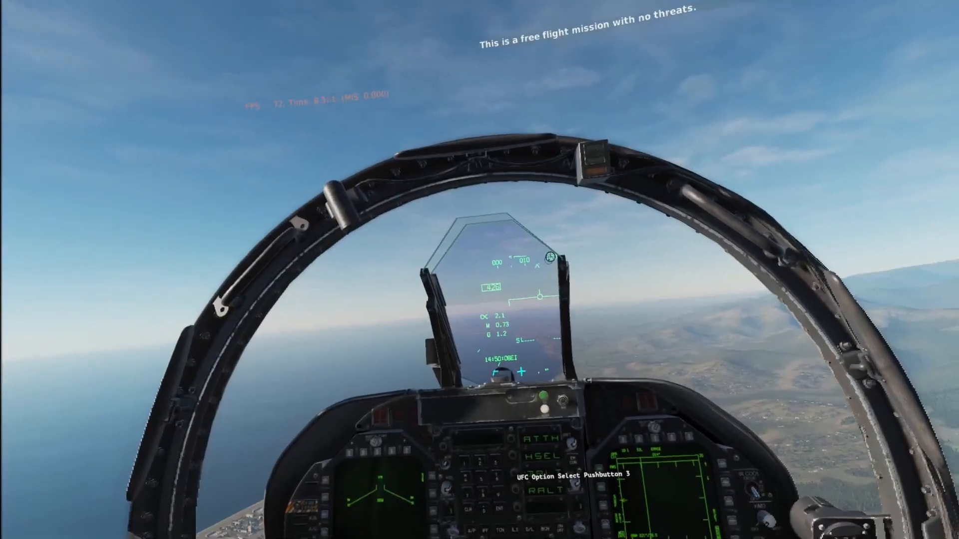